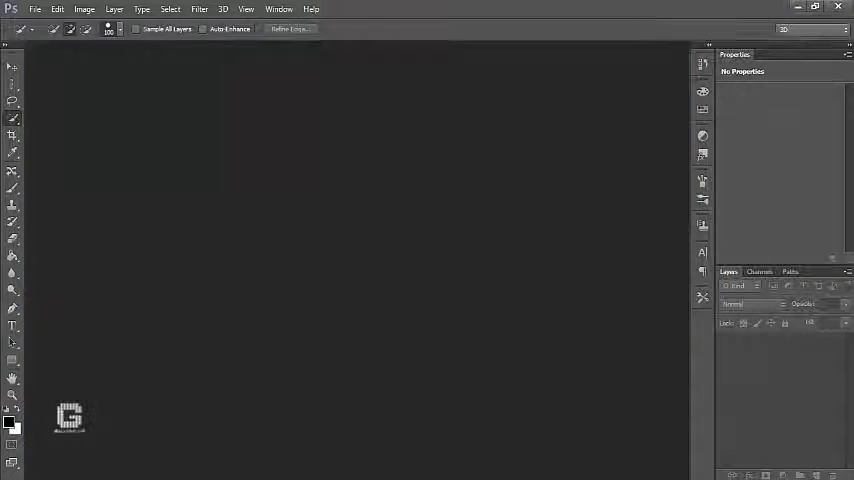
Step: Start a new document from the File menu
left_click(34, 8)
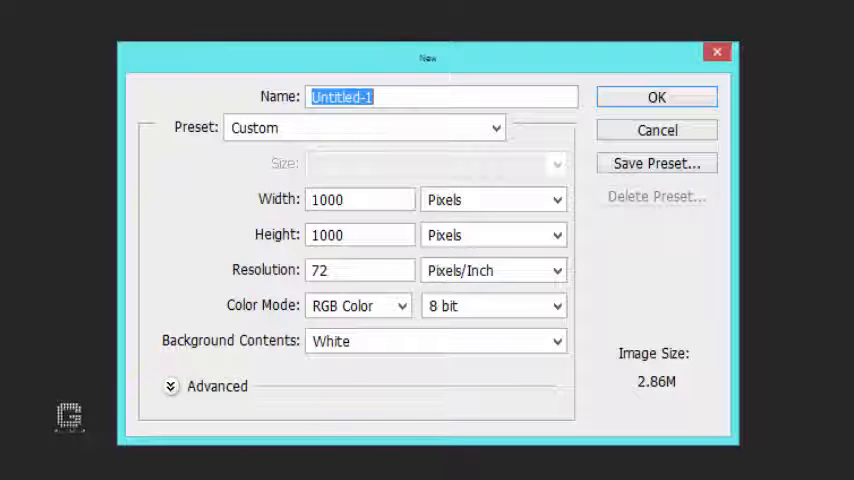
Step: Create a white 6 × 4 inch document at 300 pixels per inch
left_click(360, 200)
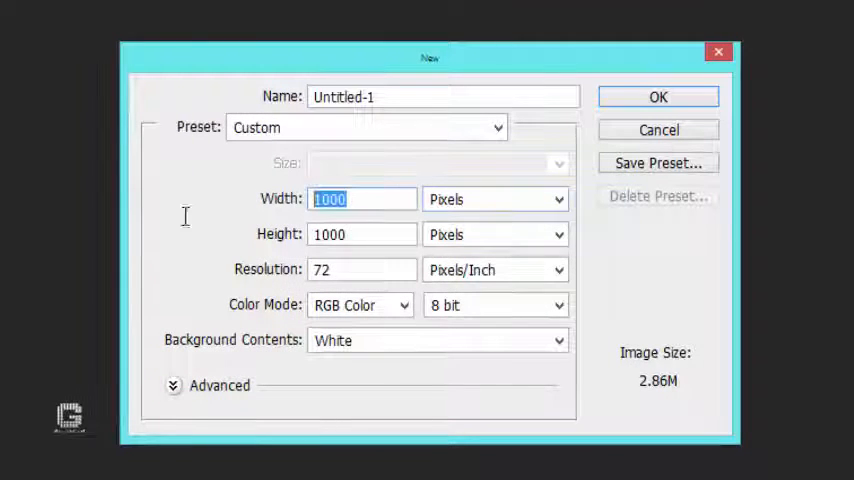
type("6")
left_click(362, 234)
type("4")
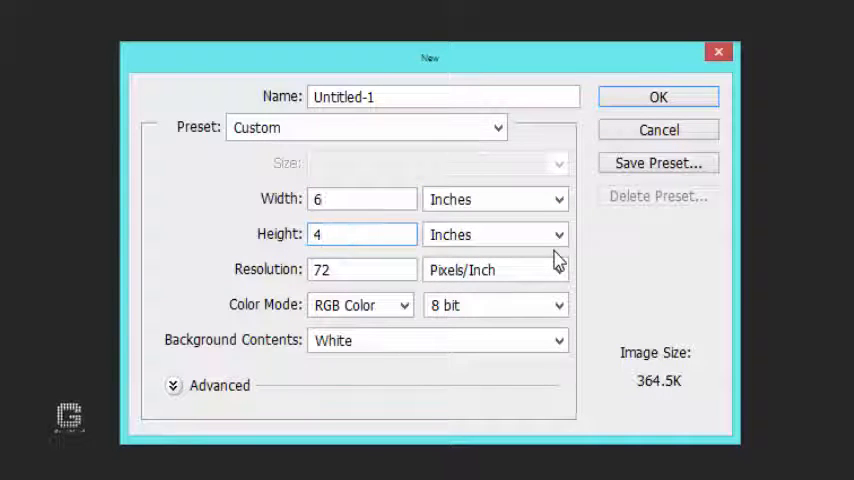
left_click(362, 234)
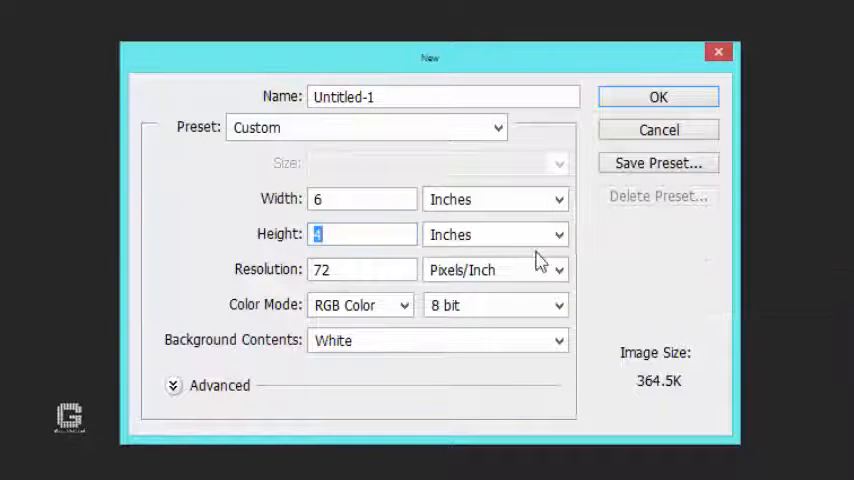
type("300")
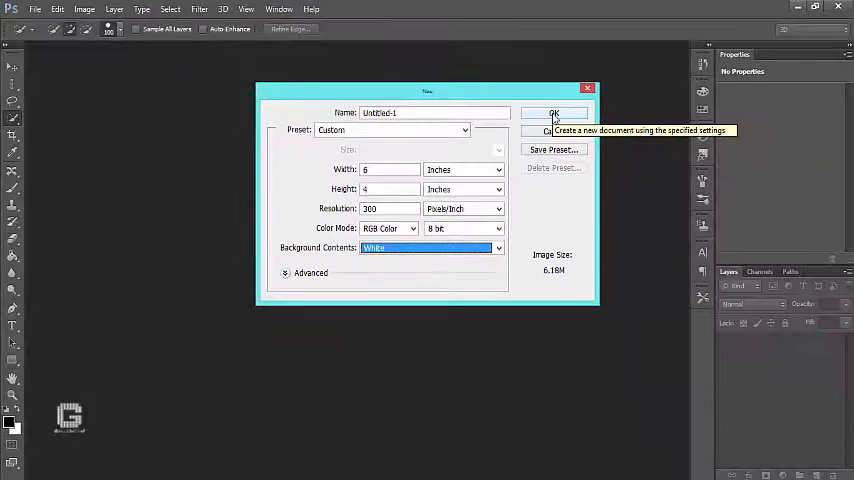
left_click(552, 112)
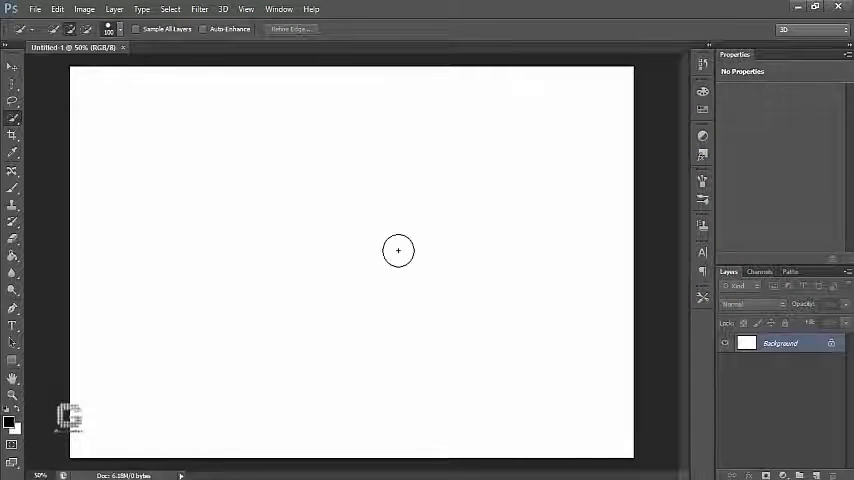
mouse_move(554, 112)
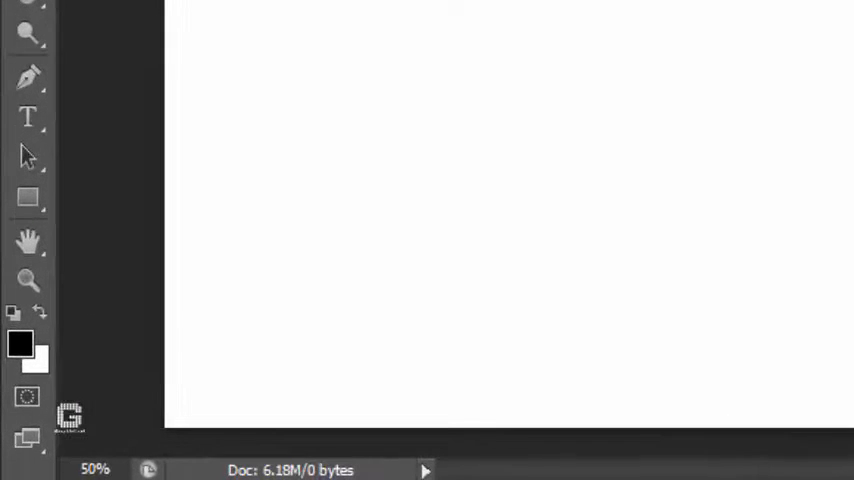
Step: Activate the Horizontal Type Tool from the toolbar
left_click(28, 118)
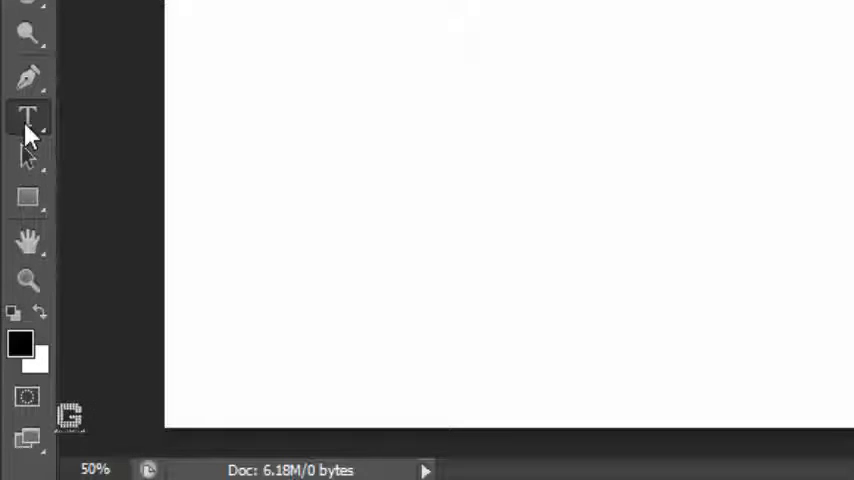
left_click(28, 118)
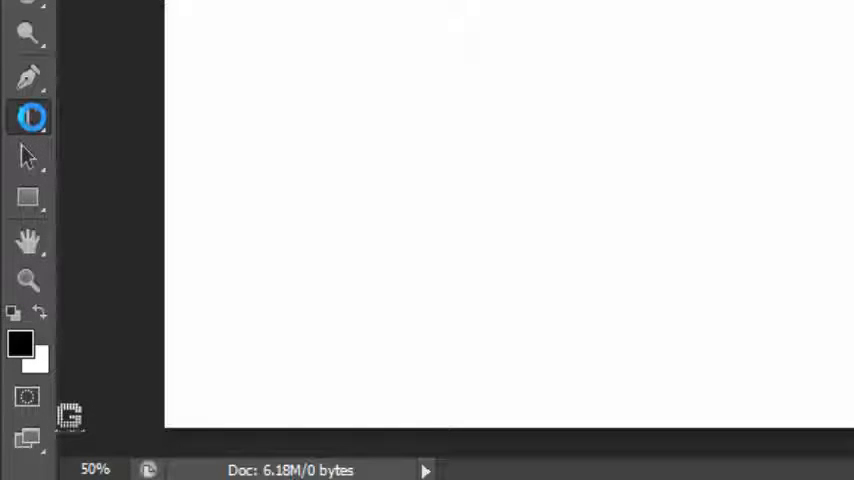
left_click(28, 118)
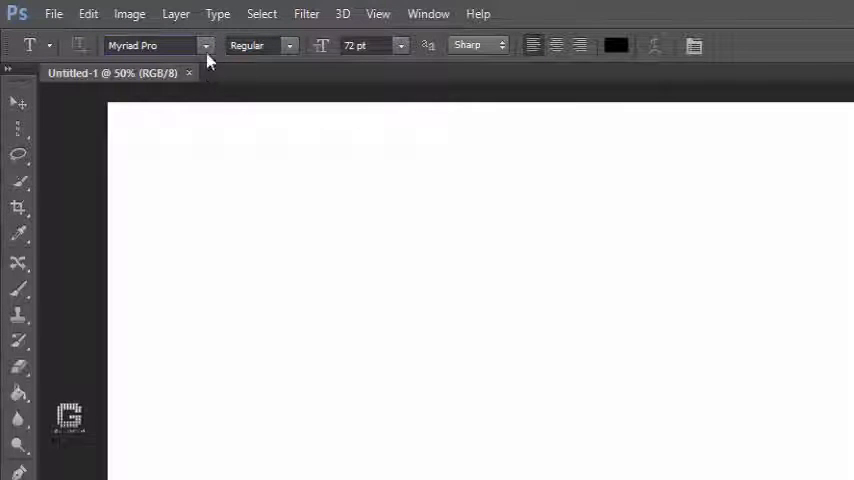
Step: Choose Impact as the font family for the text
left_click(204, 44)
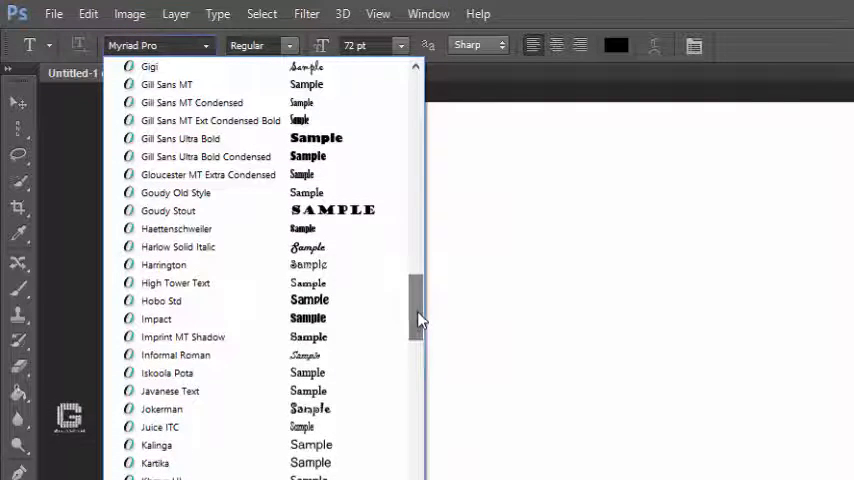
left_click(156, 318)
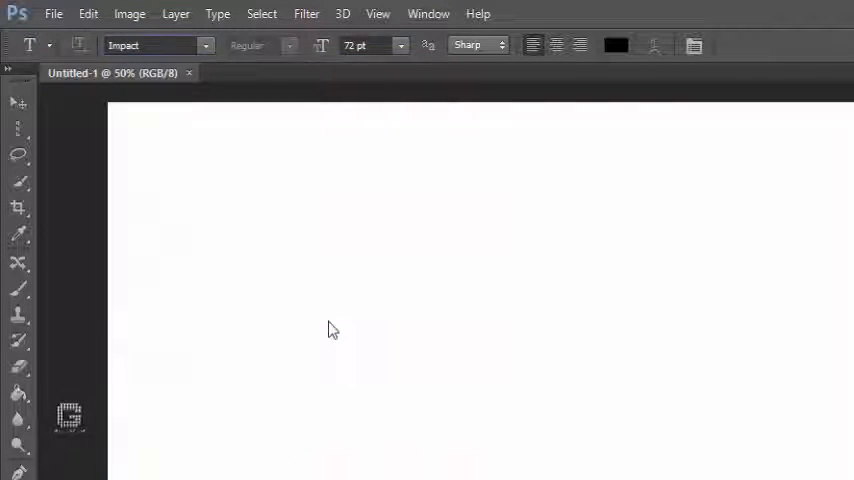
mouse_move(796, 332)
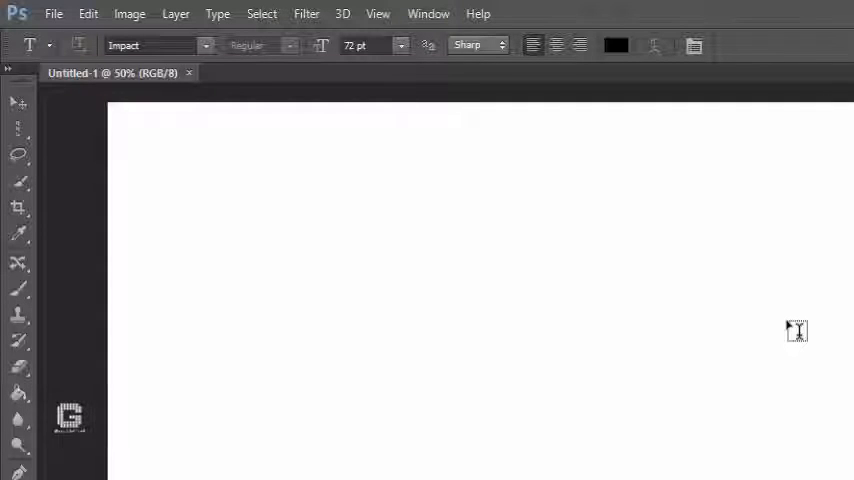
mouse_move(428, 228)
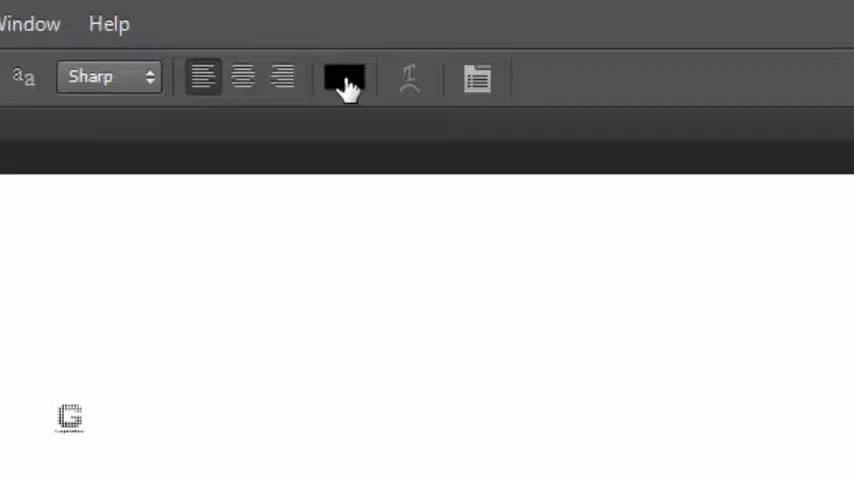
Step: Set the text colour to crimson red #dd2b62 in the Color Picker
left_click(344, 78)
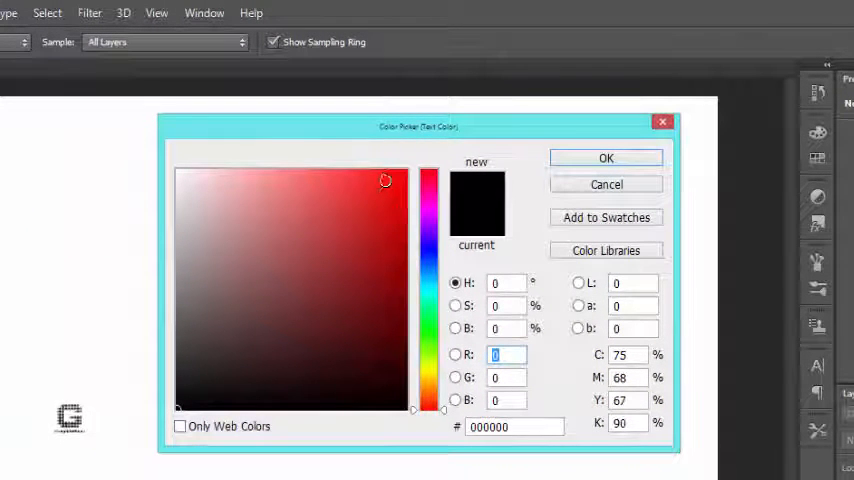
left_click(378, 192)
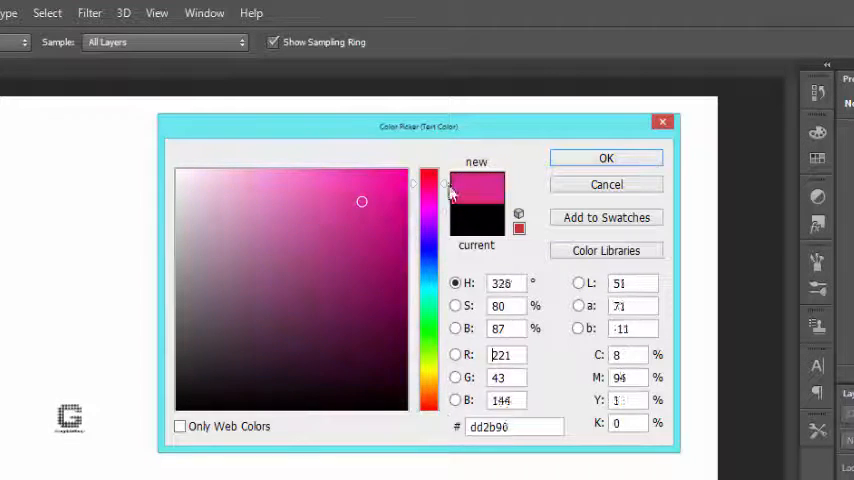
left_click(376, 188)
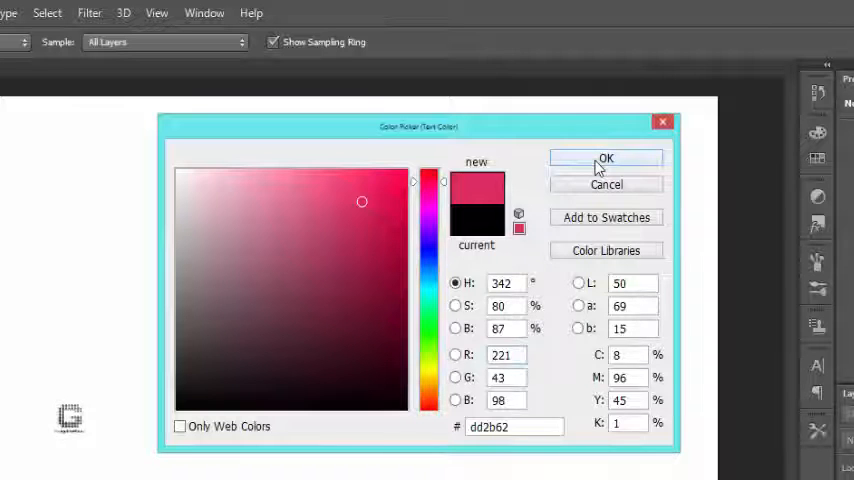
left_click(606, 158)
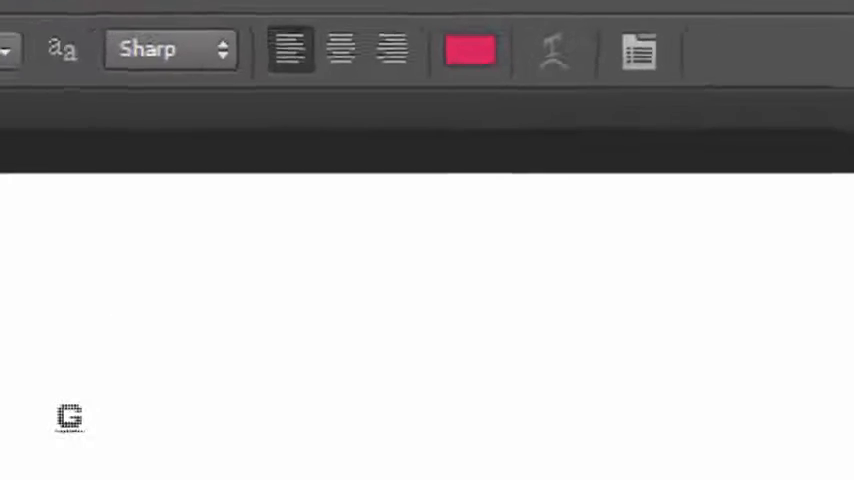
Step: Type the word PHOTOSHOP on the canvas in red Impact letters
type("PH")
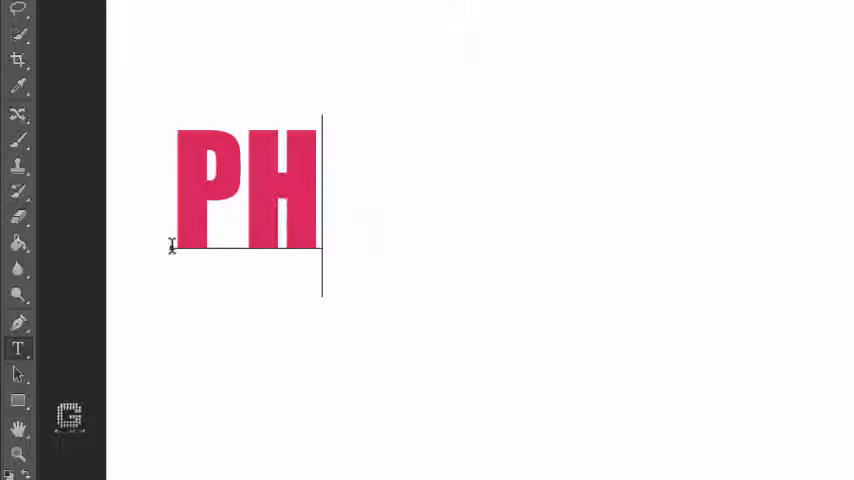
type("OTOSHOP")
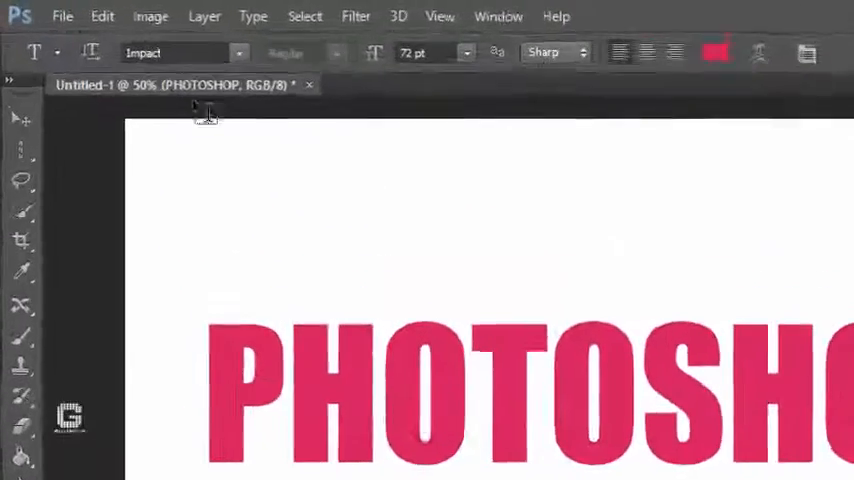
Step: Free-transform the PHOTOSHOP text larger so it stretches across the canvas width
left_click(102, 16)
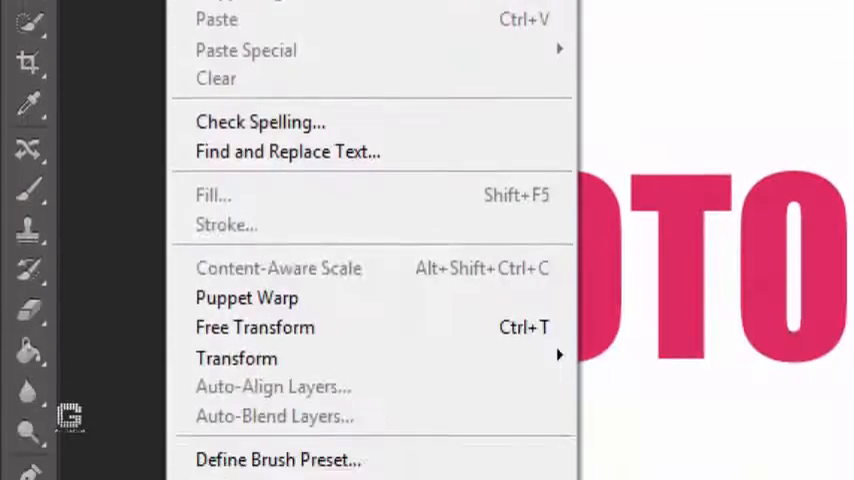
left_click(254, 328)
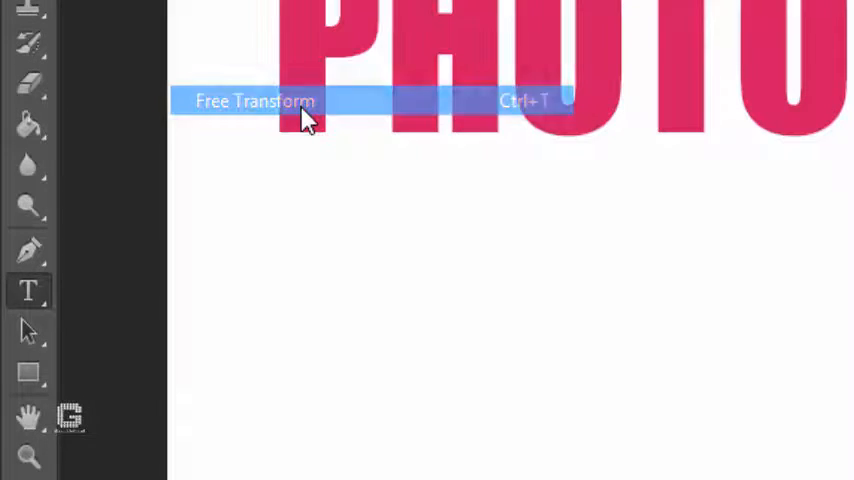
left_click(256, 100)
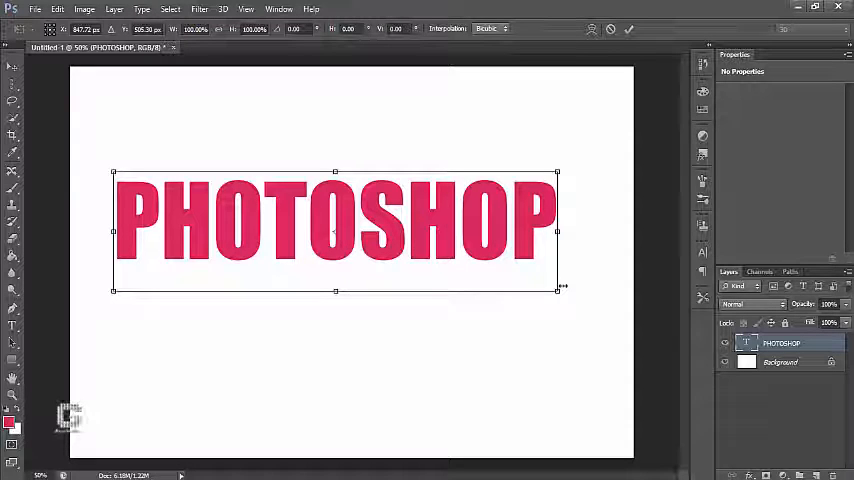
left_click_drag(558, 288, 500, 274)
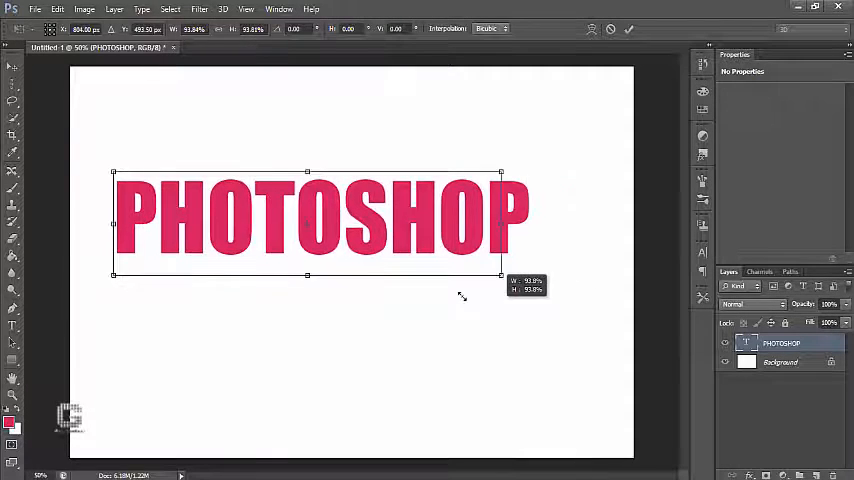
left_click_drag(500, 274, 586, 298)
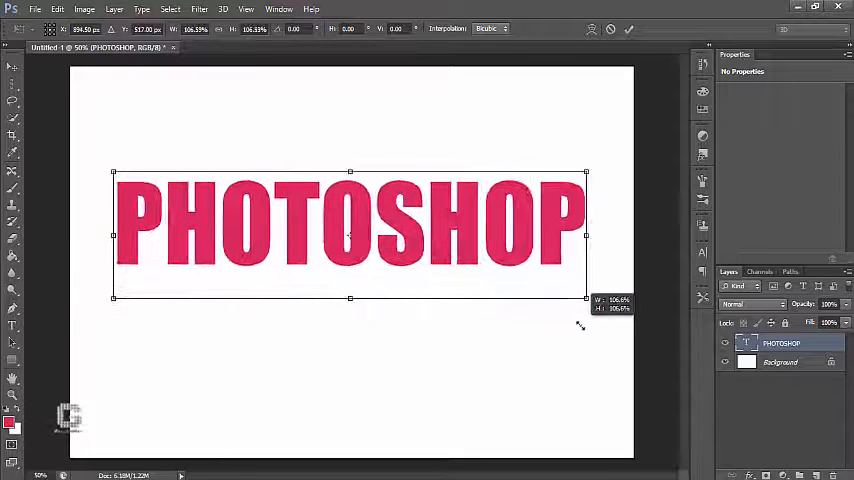
left_click_drag(588, 298, 596, 300)
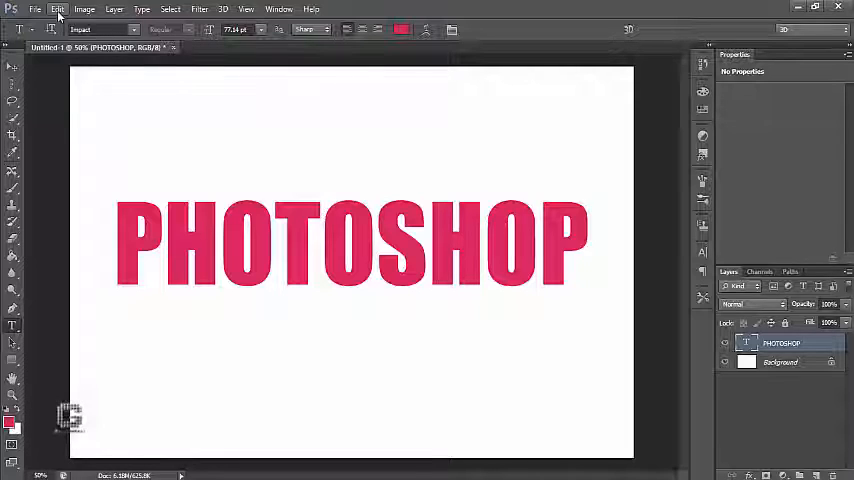
left_click(58, 8)
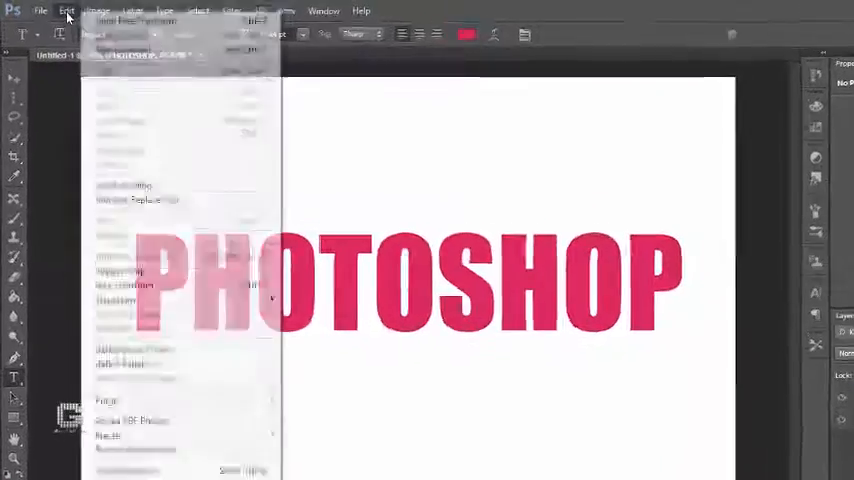
mouse_move(128, 354)
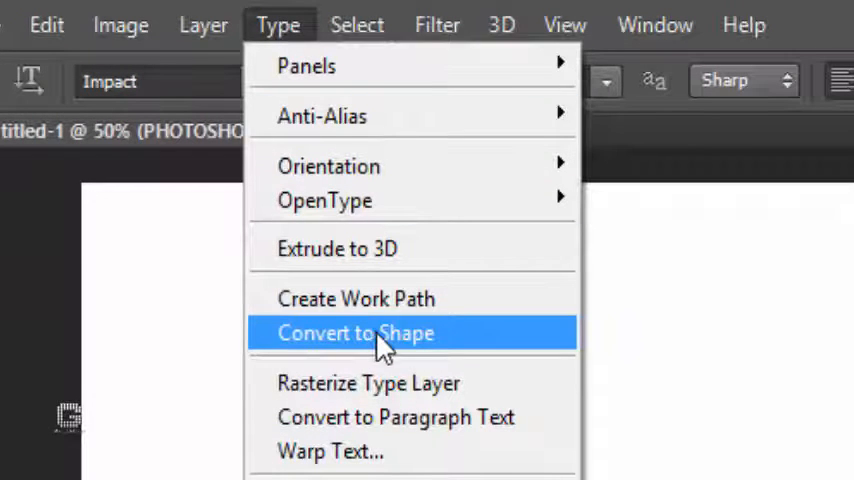
Step: Convert the PHOTOSHOP text layer into a shape layer
left_click(356, 332)
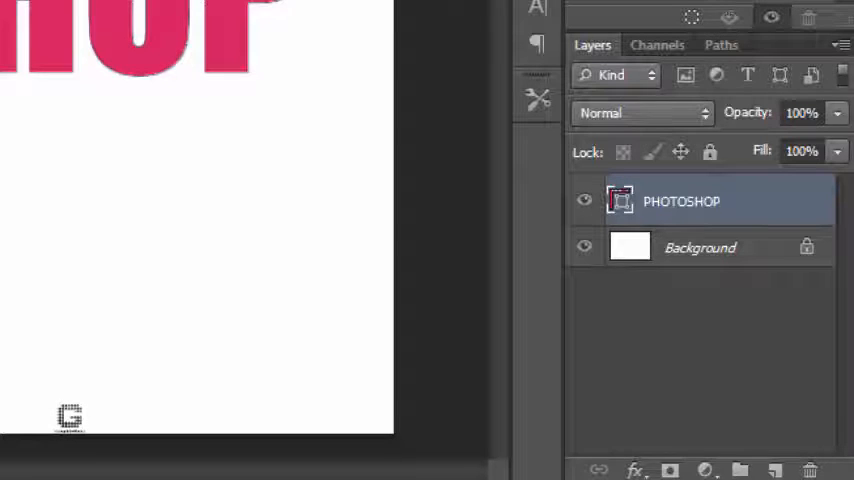
Step: Start a Perspective transform on the PHOTOSHOP shape via Edit > Transform Path
left_click(118, 18)
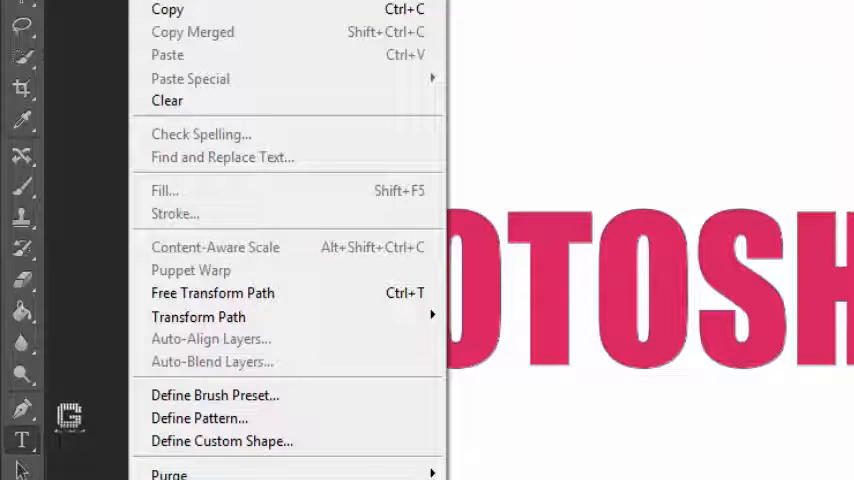
mouse_move(198, 316)
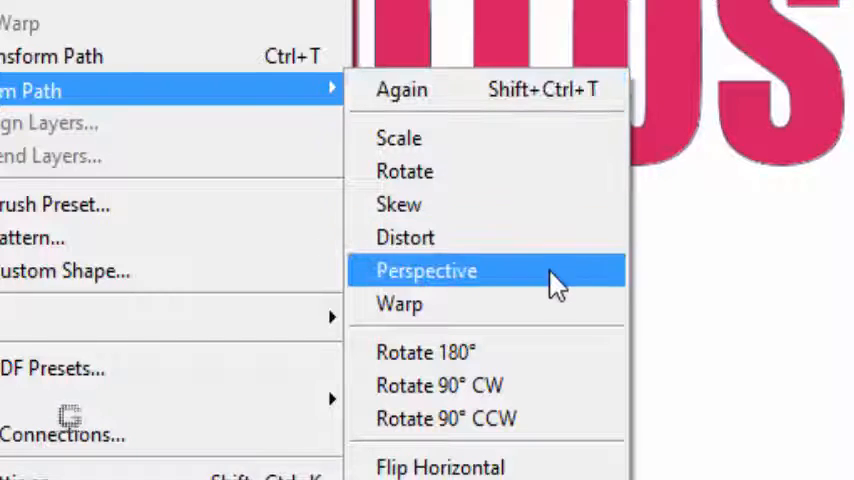
left_click(424, 270)
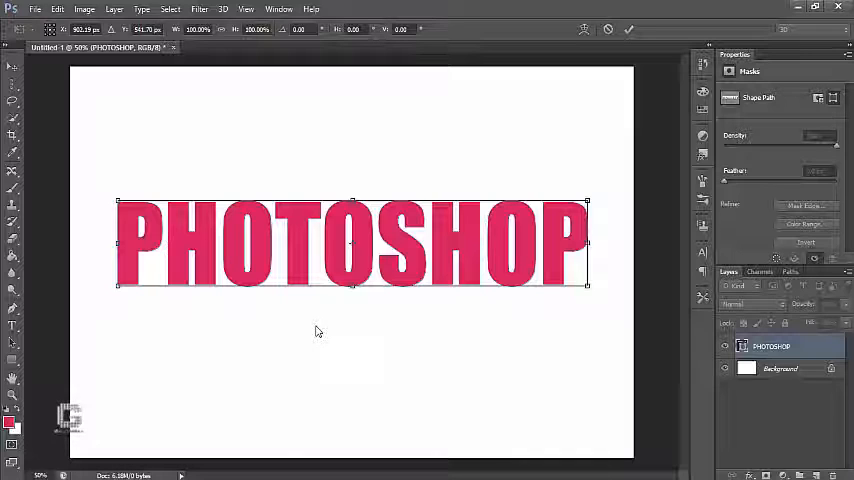
mouse_move(356, 332)
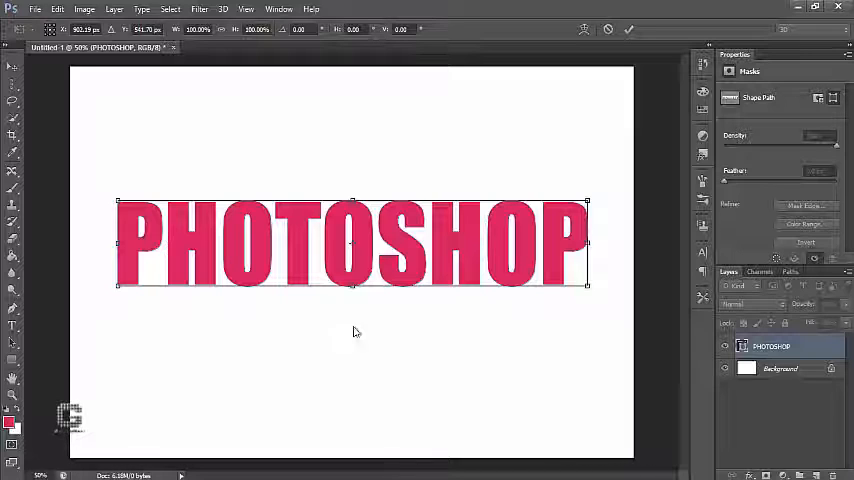
mouse_move(586, 310)
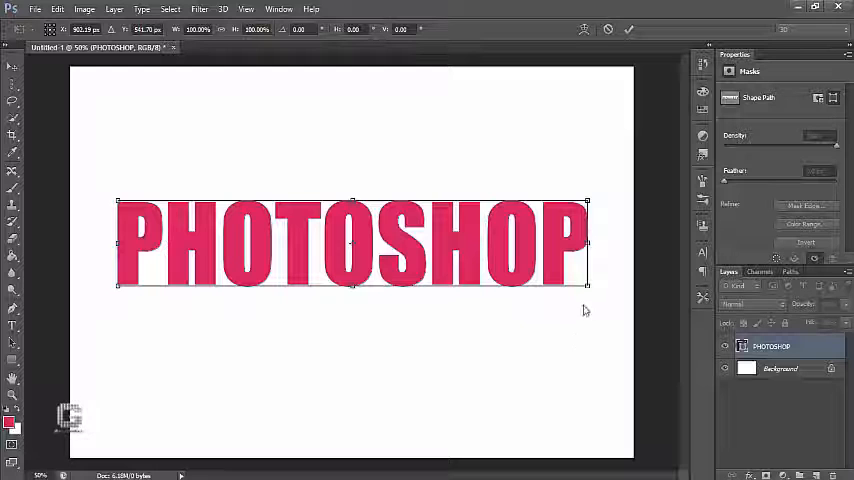
Step: Drag a corner handle to widen one end of the lettering into perspective
left_click_drag(588, 284, 590, 304)
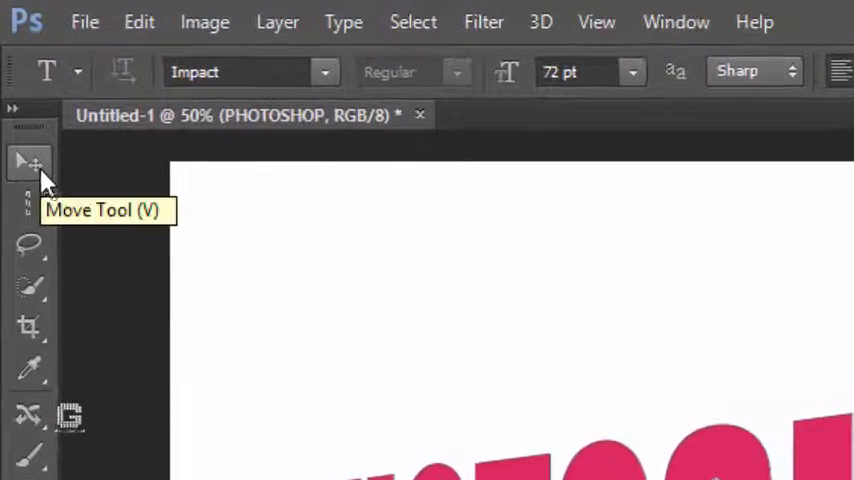
Step: Switch to the Move Tool to duplicate and nudge the PHOTOSHOP shape layer
left_click(28, 162)
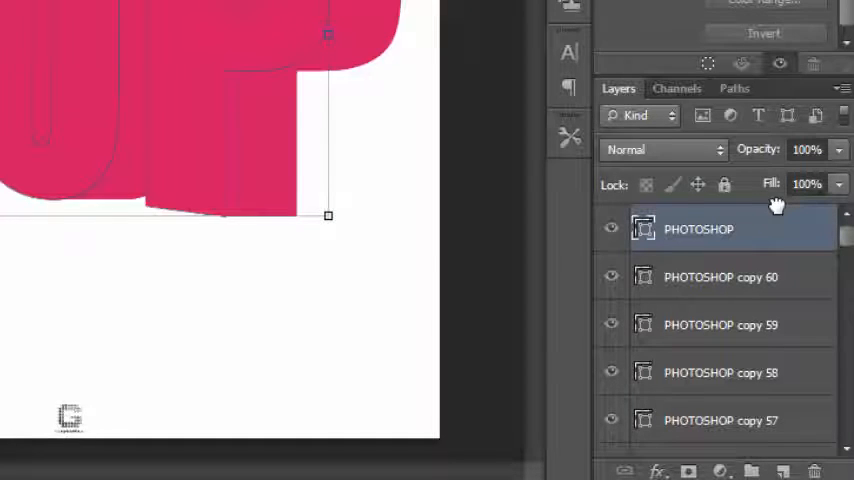
mouse_move(776, 280)
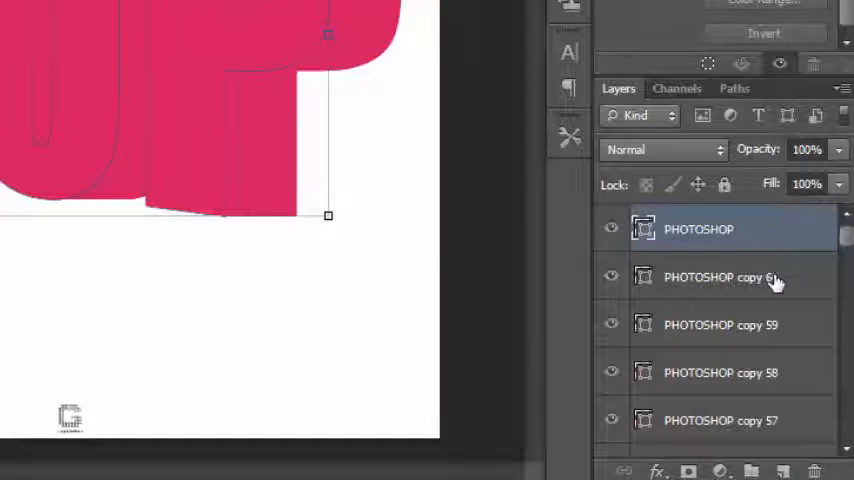
Step: Select from PHOTOSHOP copy 60 down through the stack of copy layers in the Layers panel
left_click(720, 276)
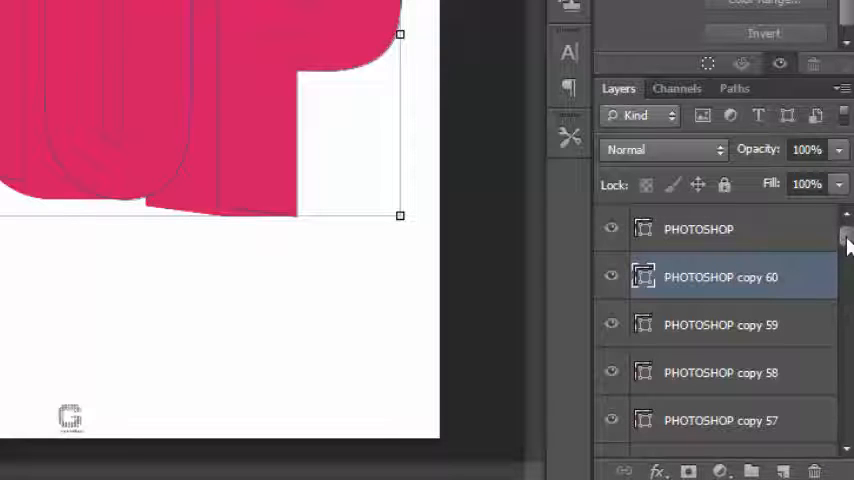
scroll("down", 3)
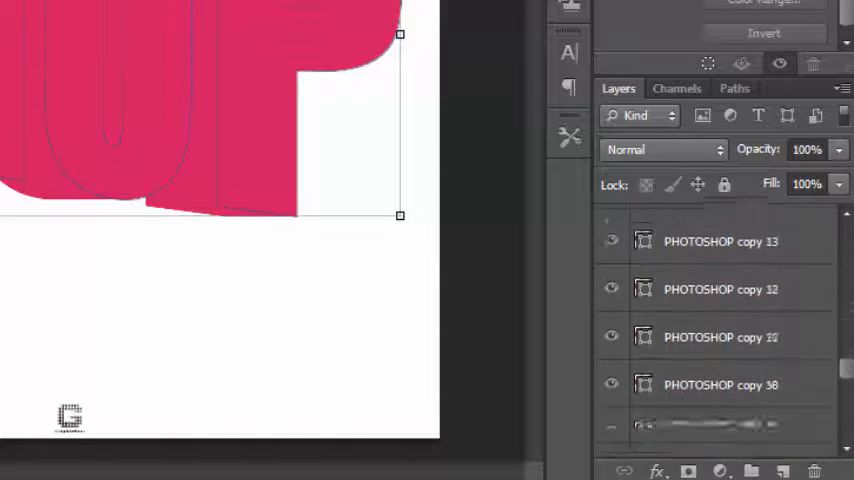
scroll("down", 3)
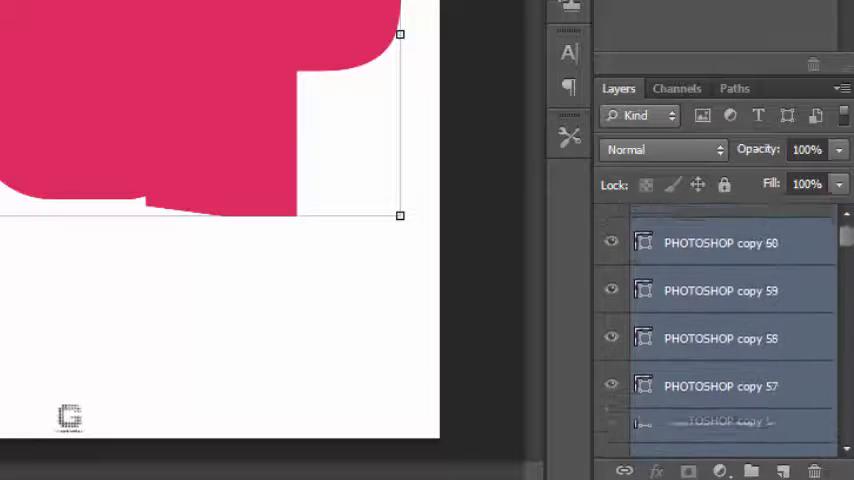
scroll("down", 3)
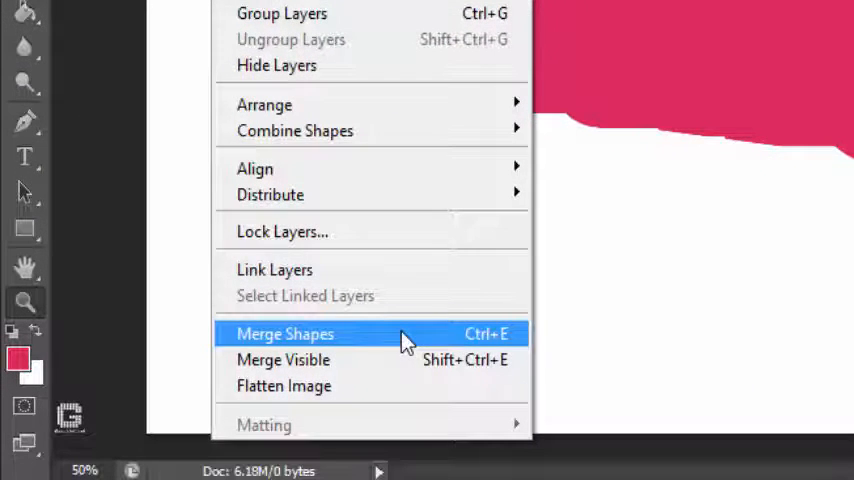
Step: Merge the sixty selected PHOTOSHOP copy layers into one extrusion shape layer
left_click(284, 332)
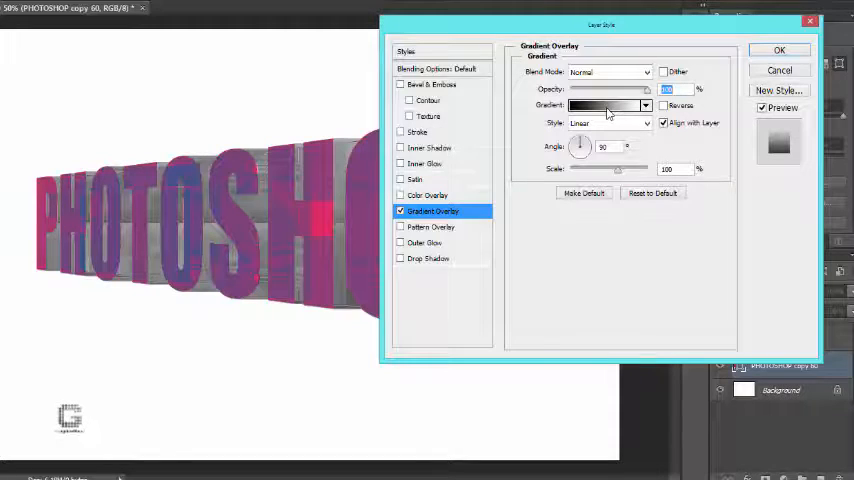
Step: Choose the Black, White preset in the Gradient Editor for the overlay
left_click(604, 104)
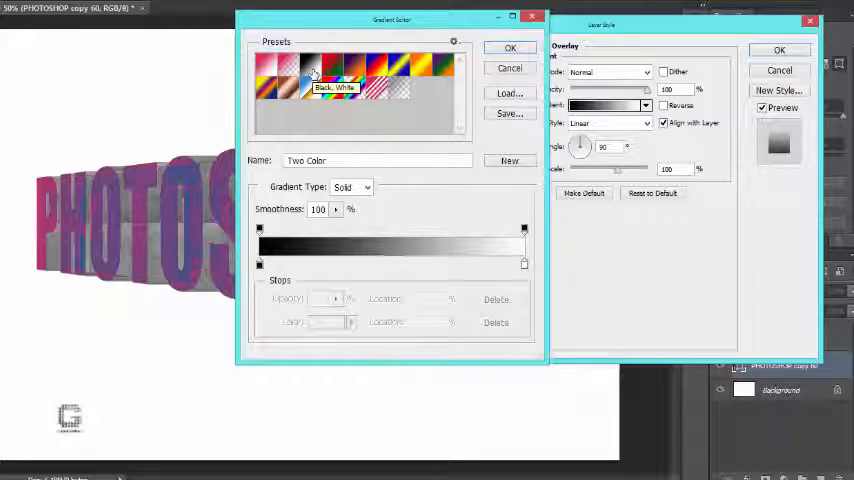
left_click(312, 76)
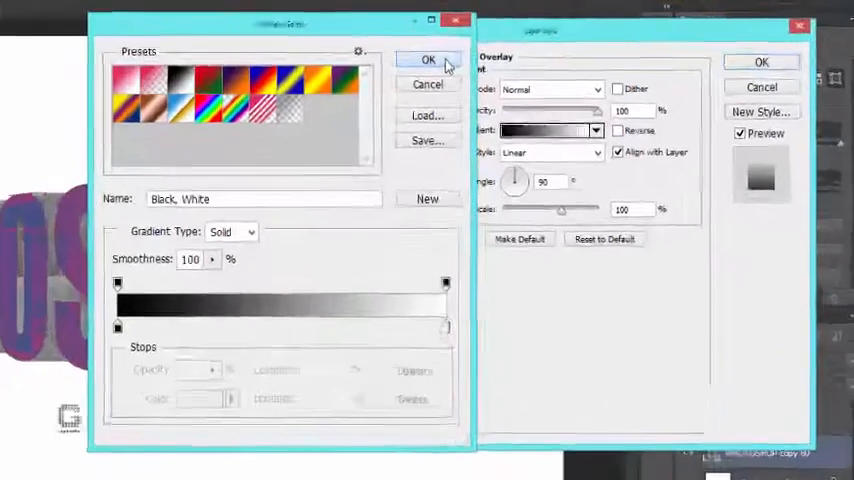
Step: Confirm the gradient and apply the Gradient Overlay style to the merged extrusion
left_click(428, 60)
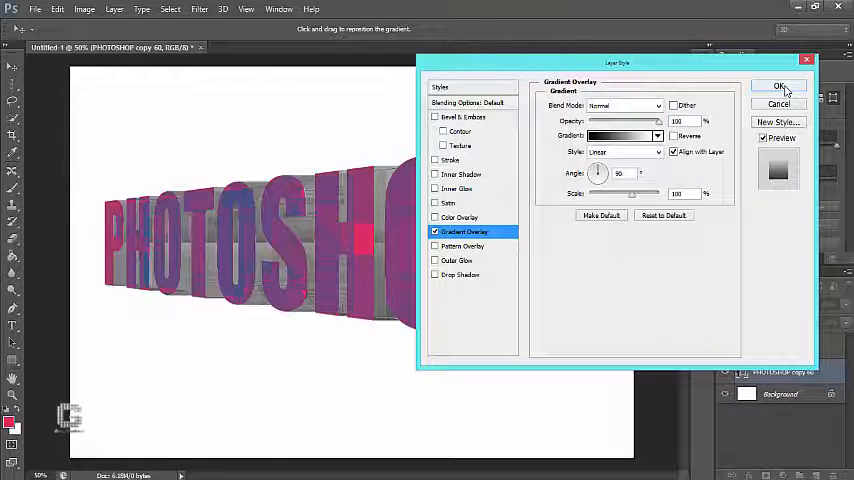
left_click(780, 86)
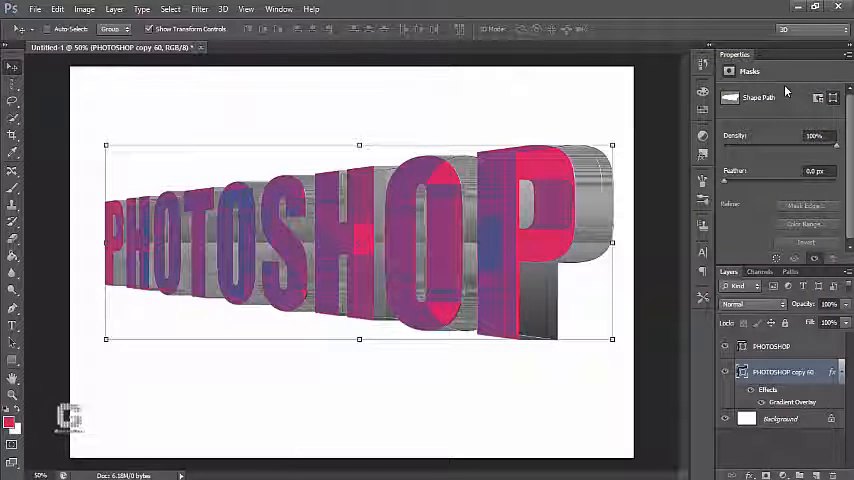